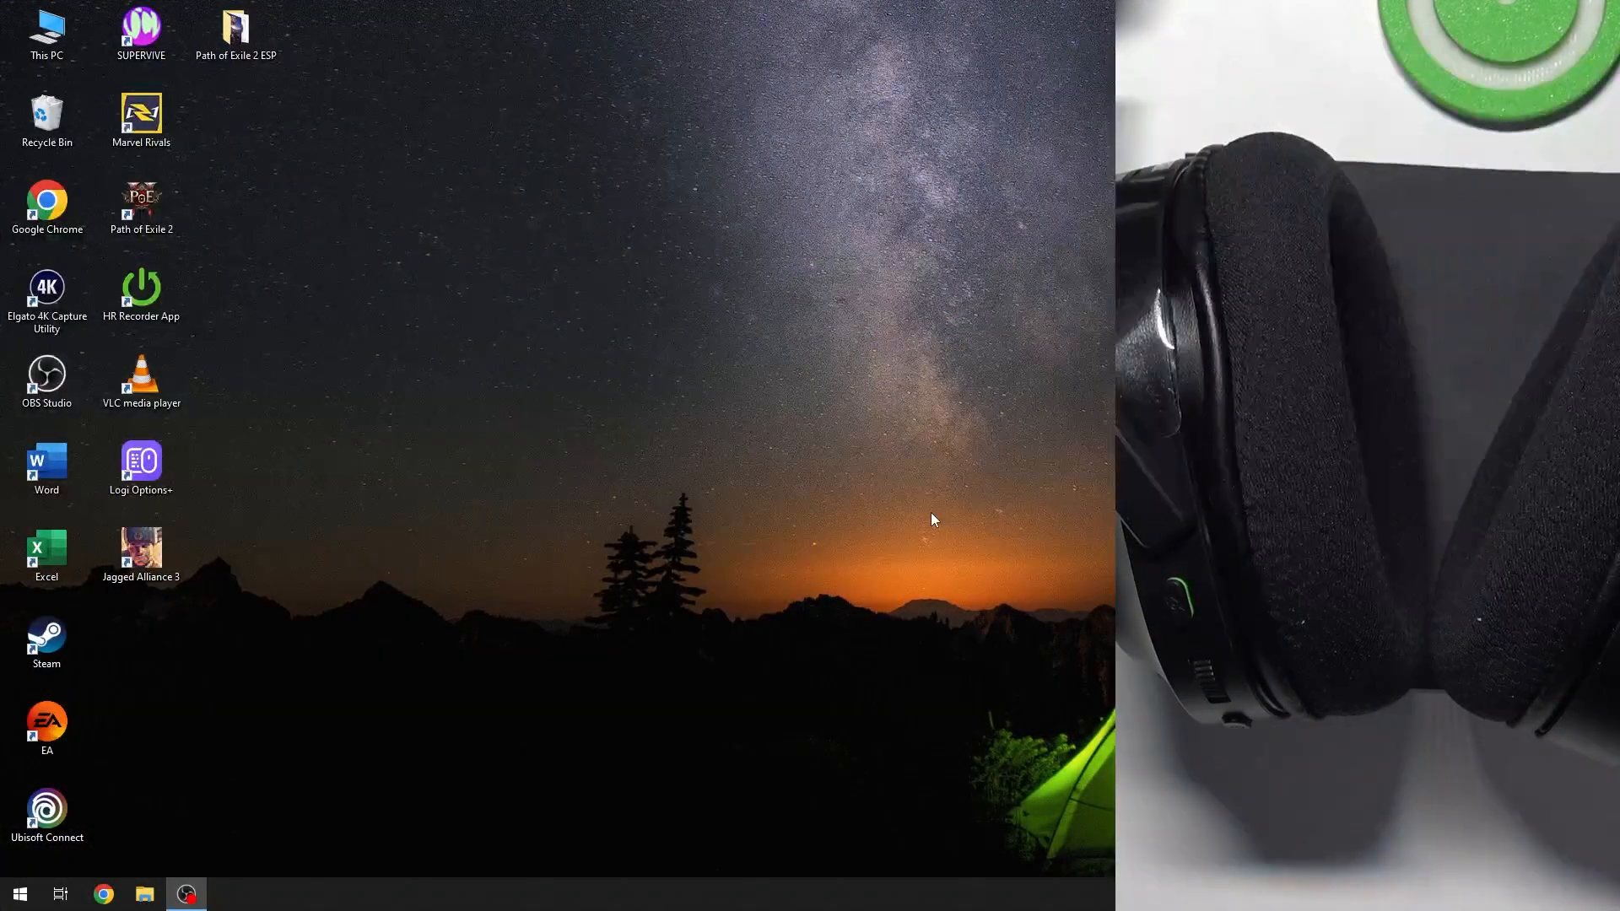
Reach the Bluetooth & other devices page from the Start menu via Settings > Devices
left_click(19, 895)
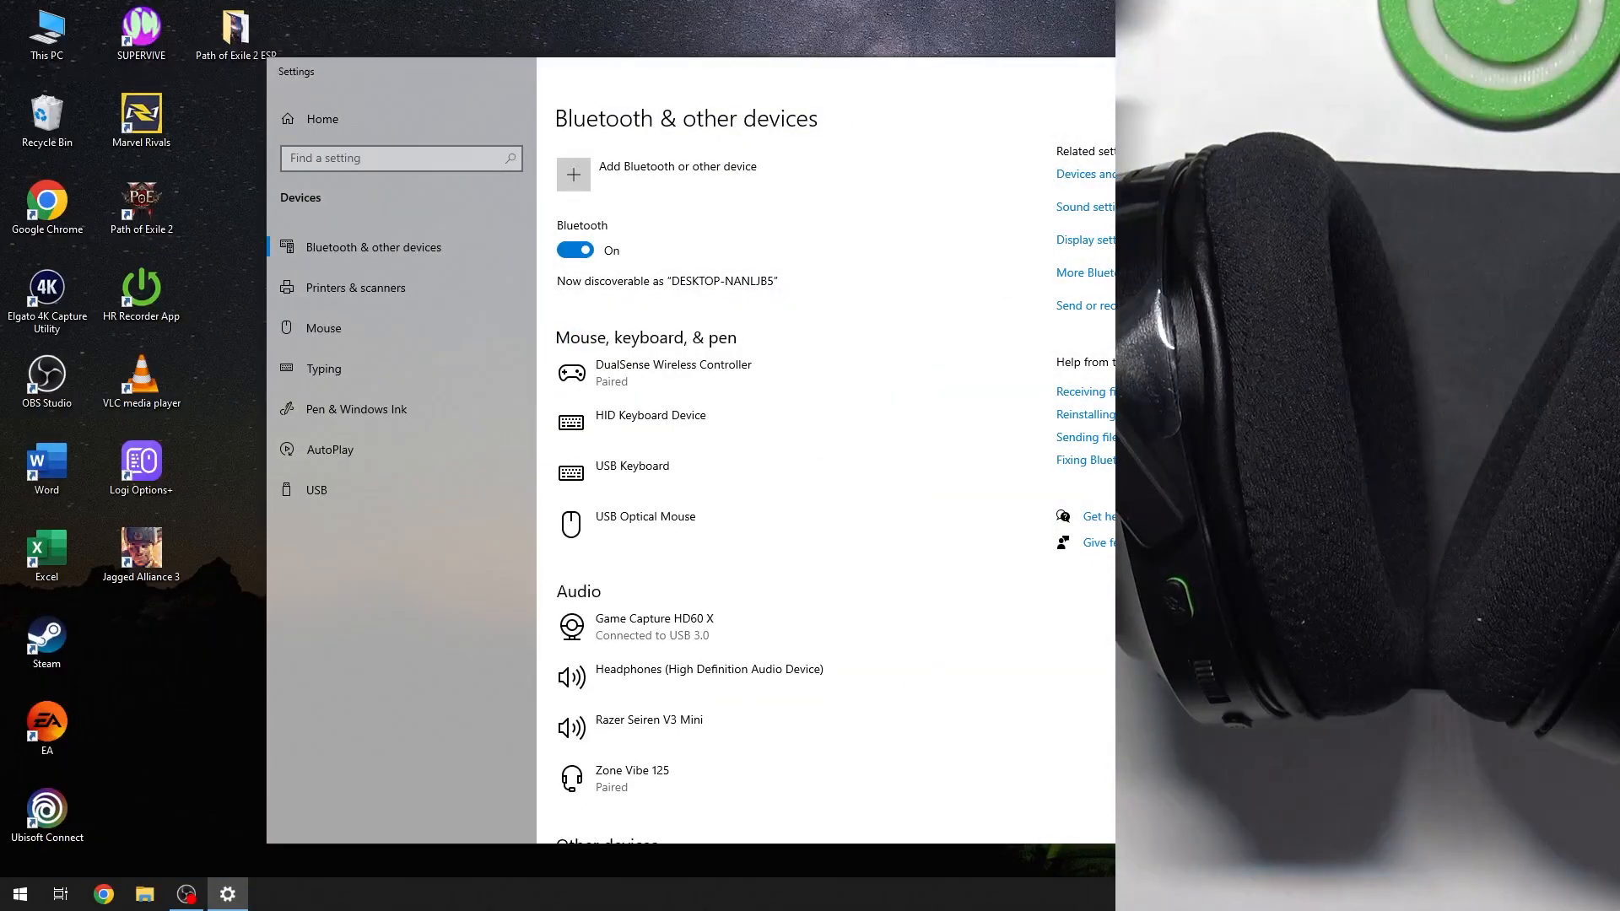
Add a Bluetooth device and pair with the discovered Razer Barracuda X (BT) headset
left_click(677, 167)
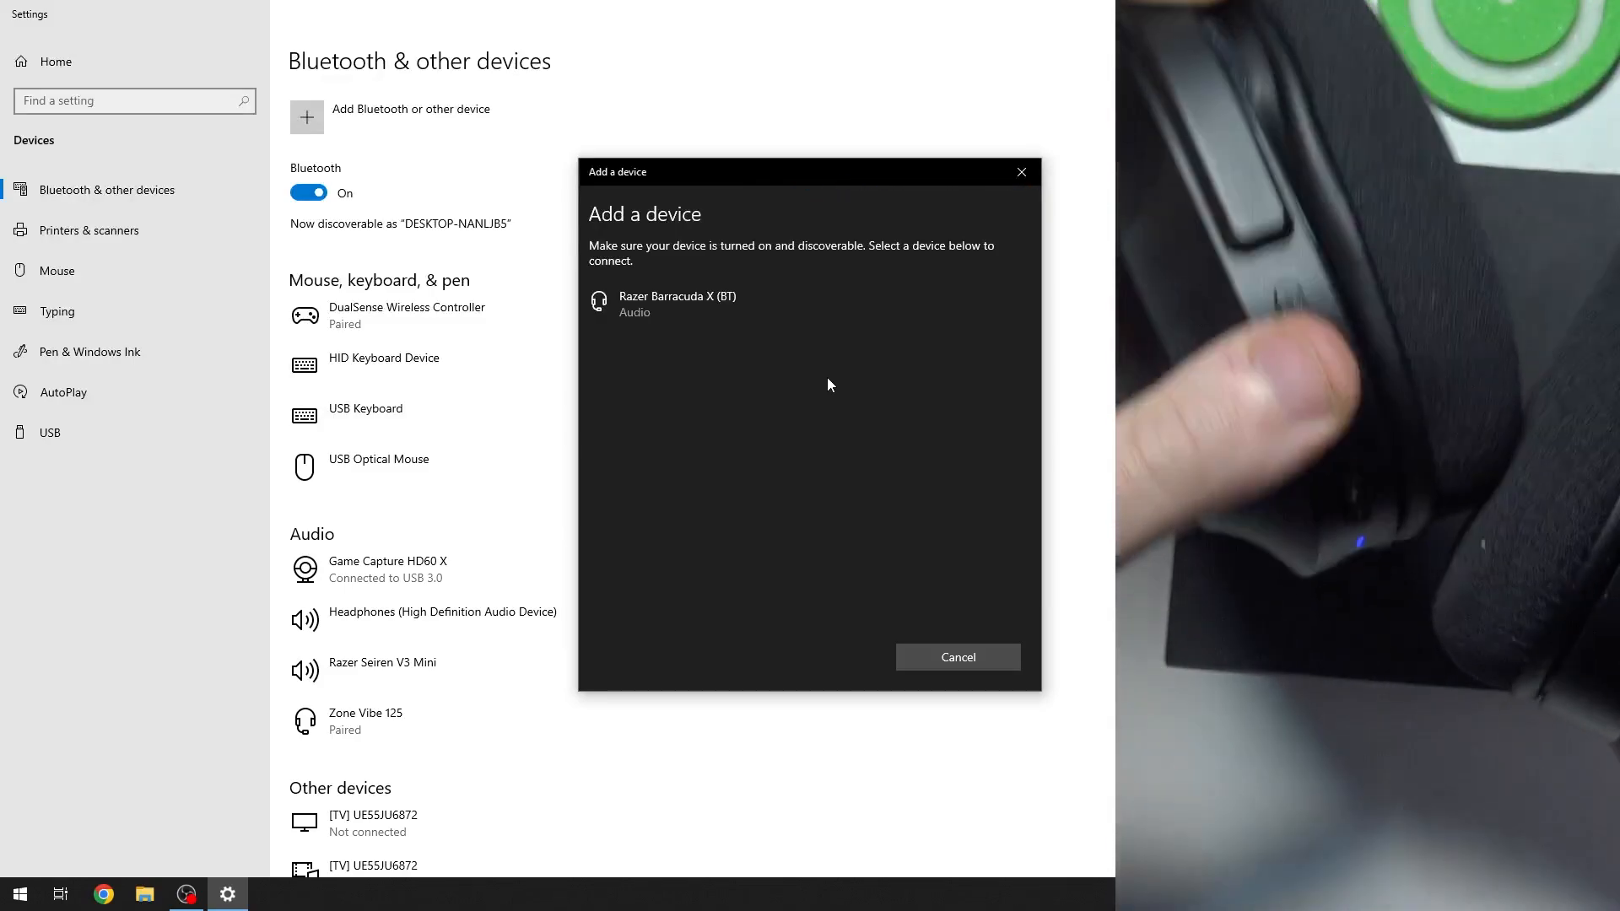
left_click(677, 302)
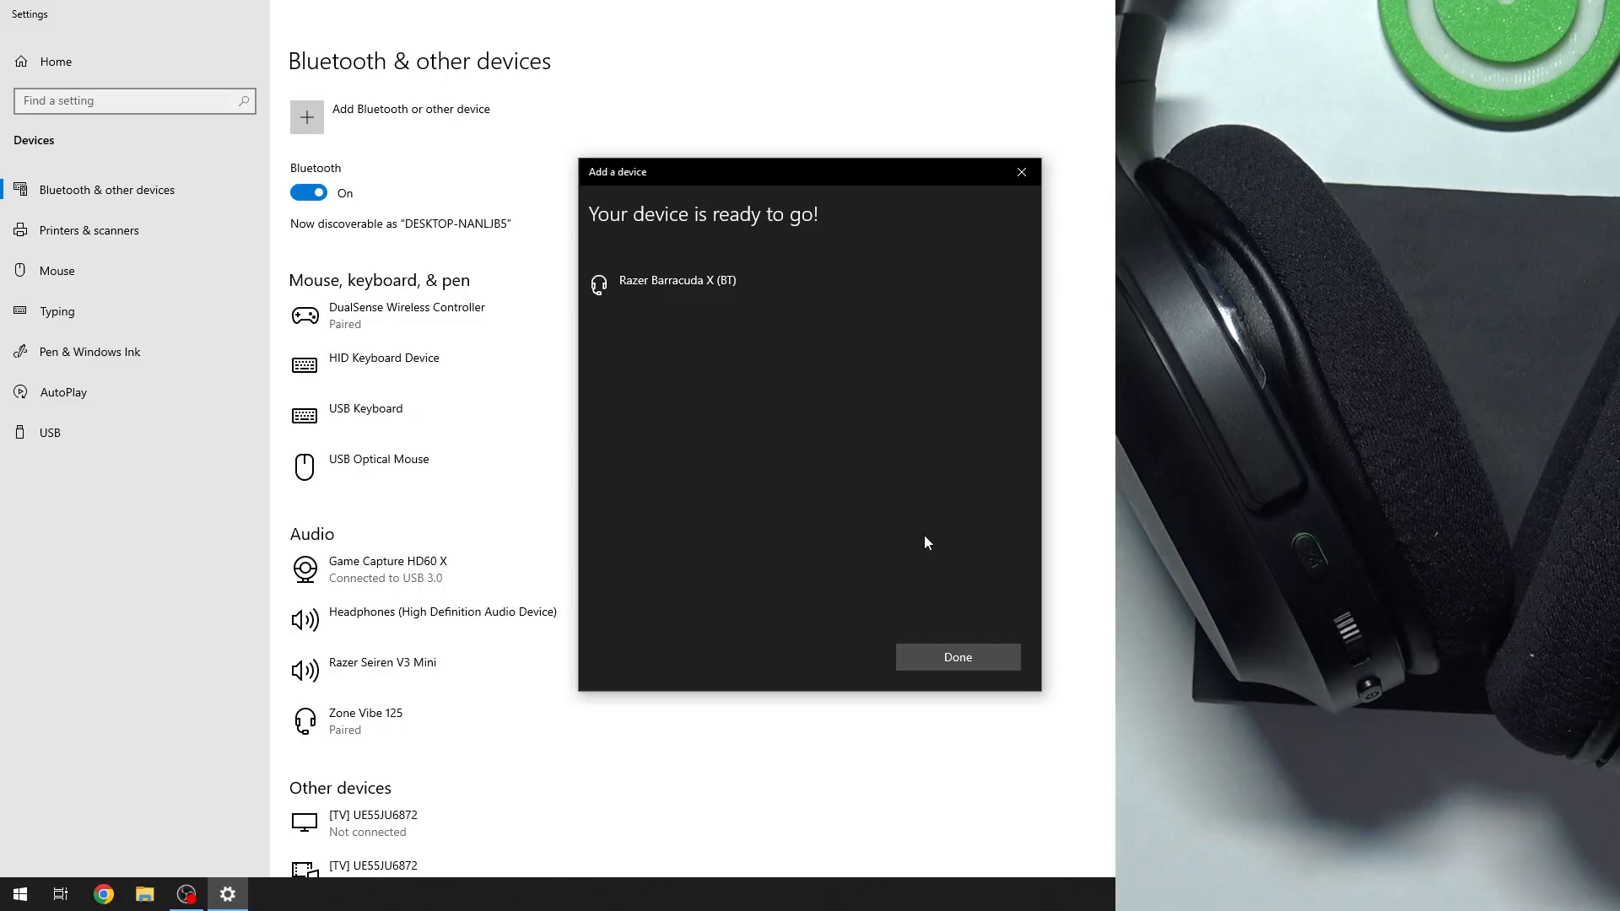
Finish pairing so Razer Barracuda X (BT) shows under Audio as connected for voice and music
left_click(955, 656)
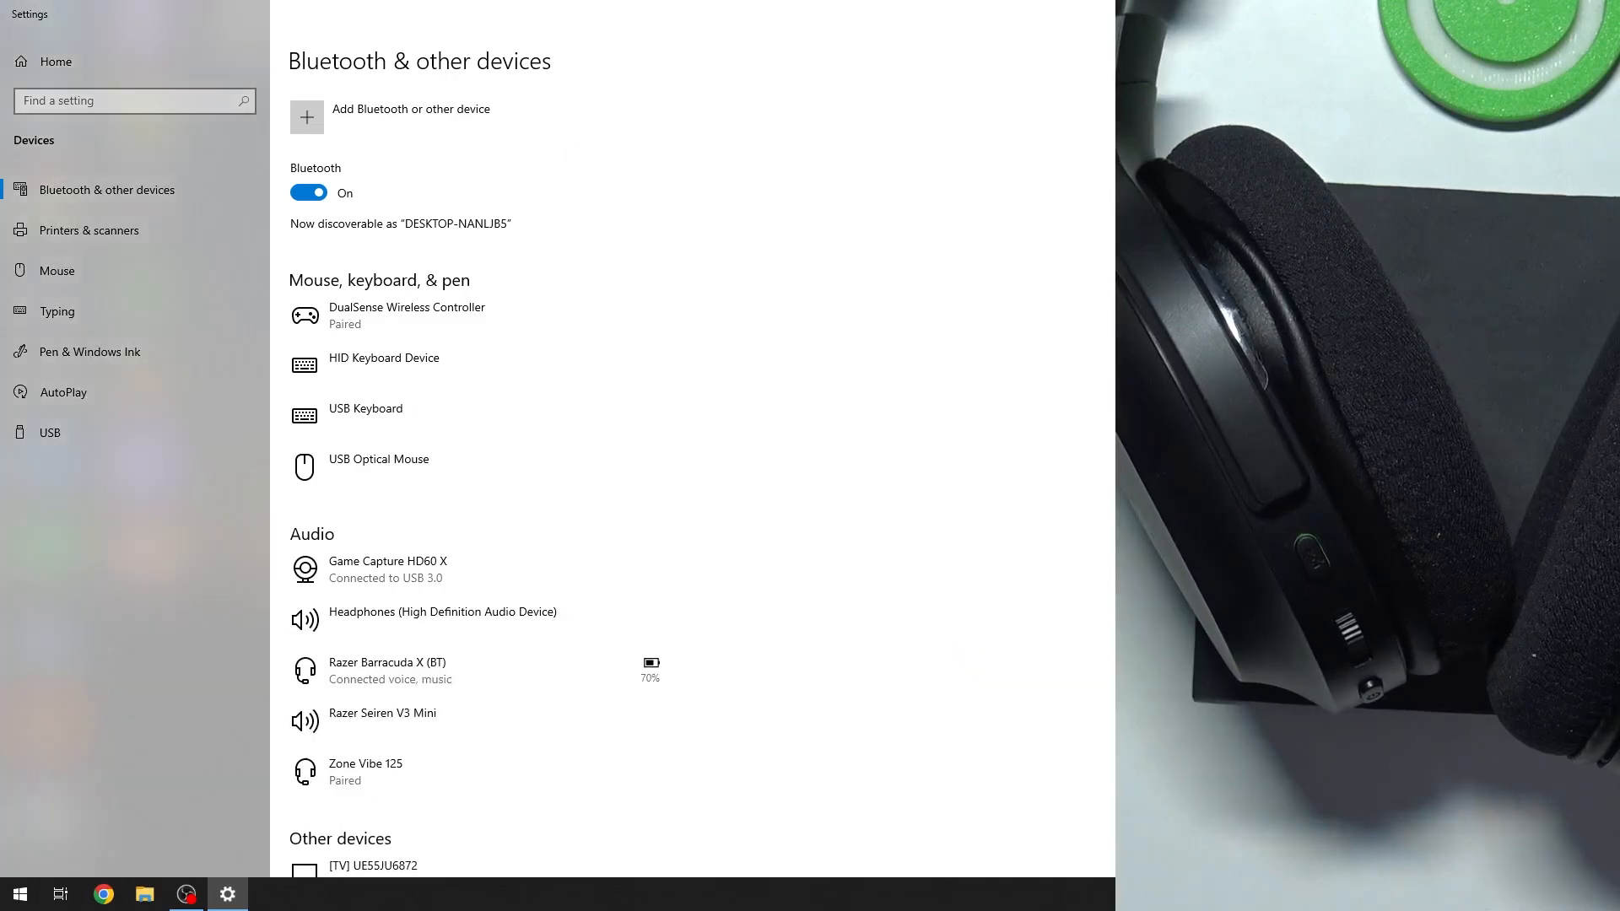